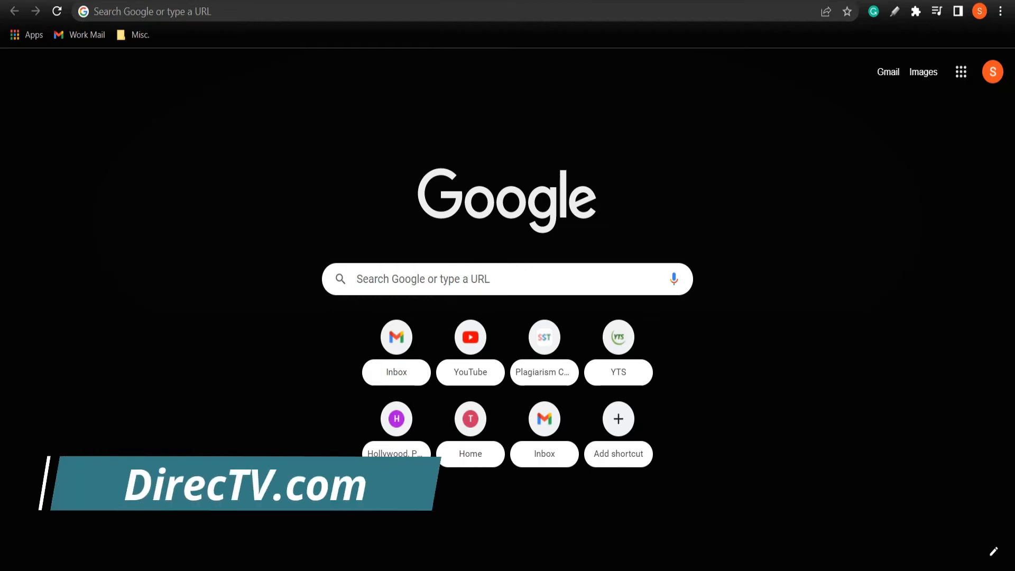
Navigate to directv.com in Chrome's address bar.
type("directv.com")
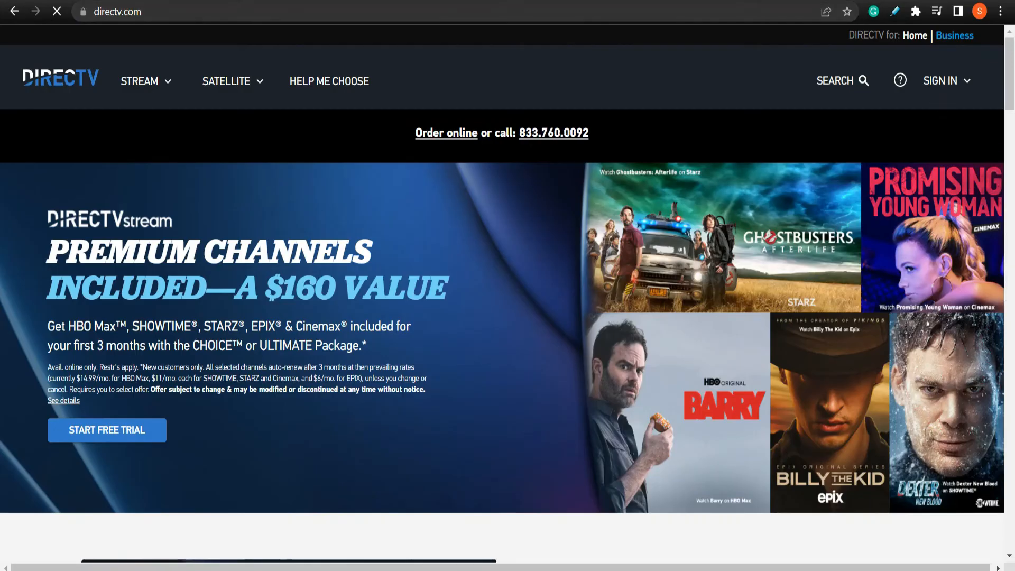
Reach the 'Let's reset your password' page via SIGN IN, Watch now and 'Forgot password?'.
left_click(943, 80)
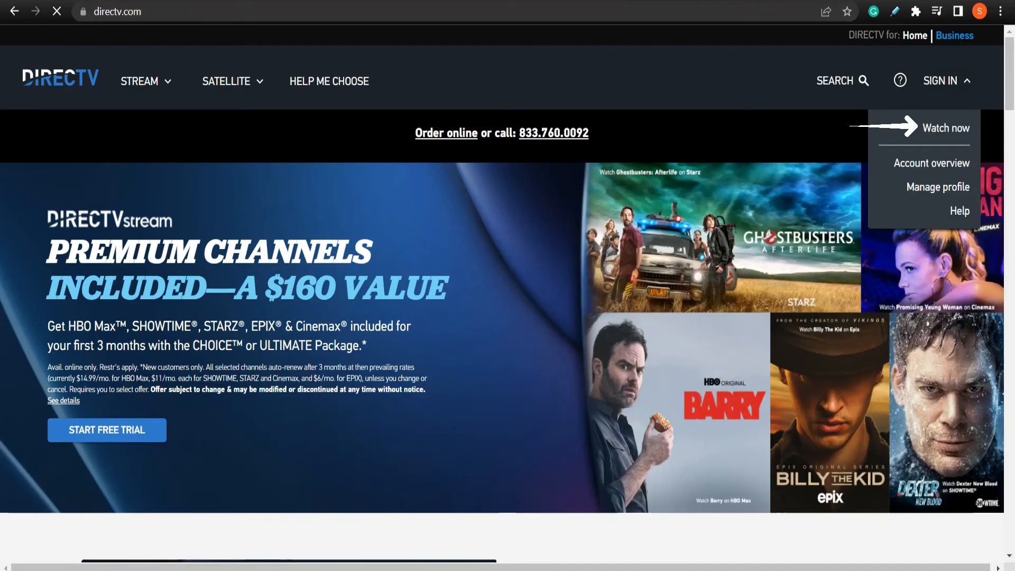
left_click(945, 128)
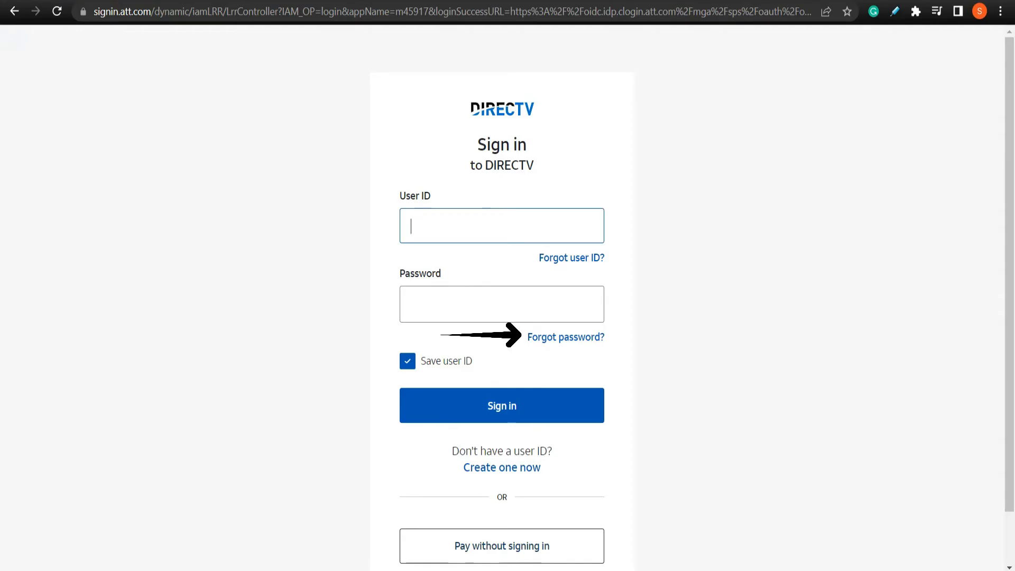
left_click(565, 336)
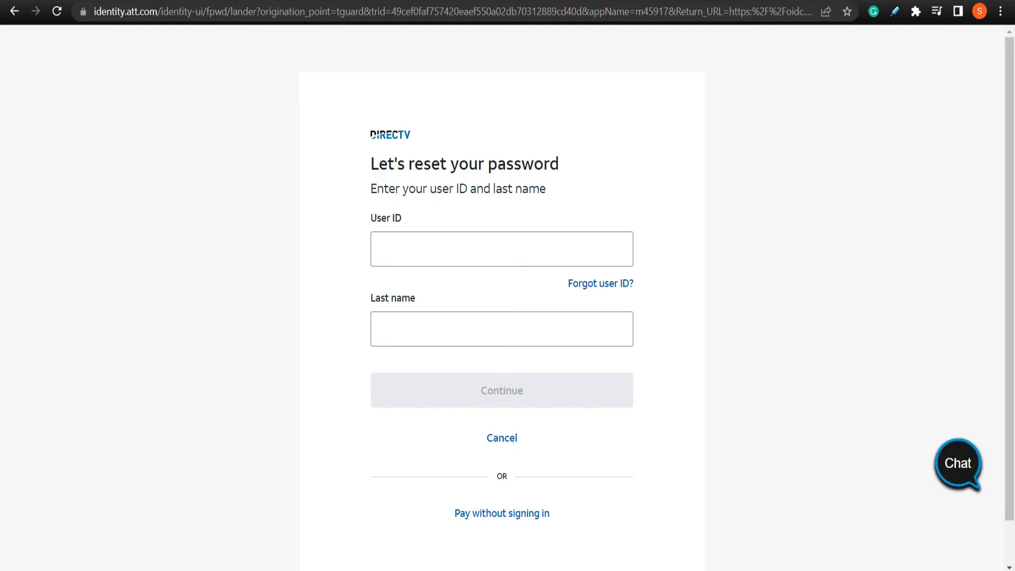
Enter user ID 'techtv' and last name 'TV' so the Continue button is enabled.
type("techtv")
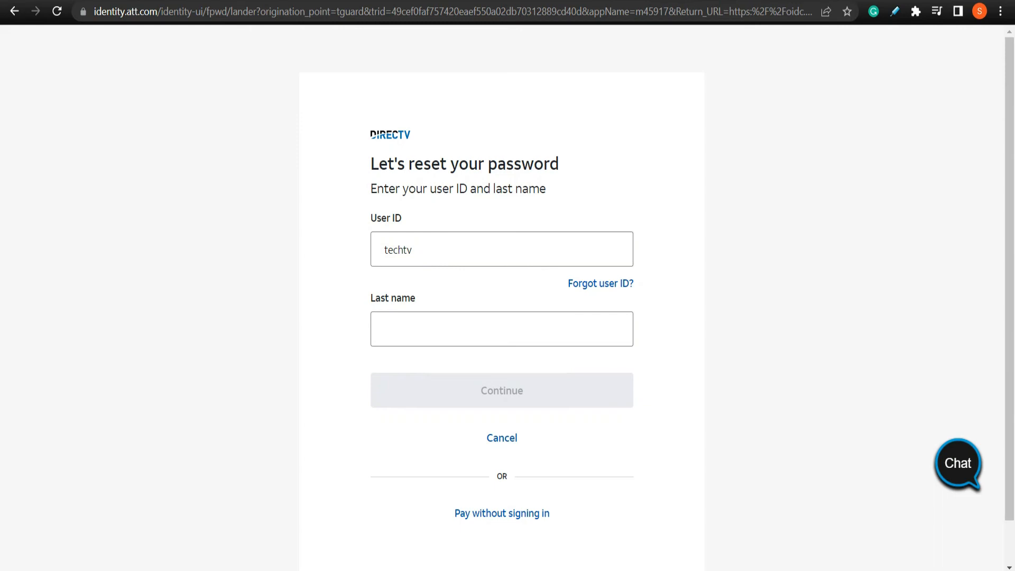
type("TV")
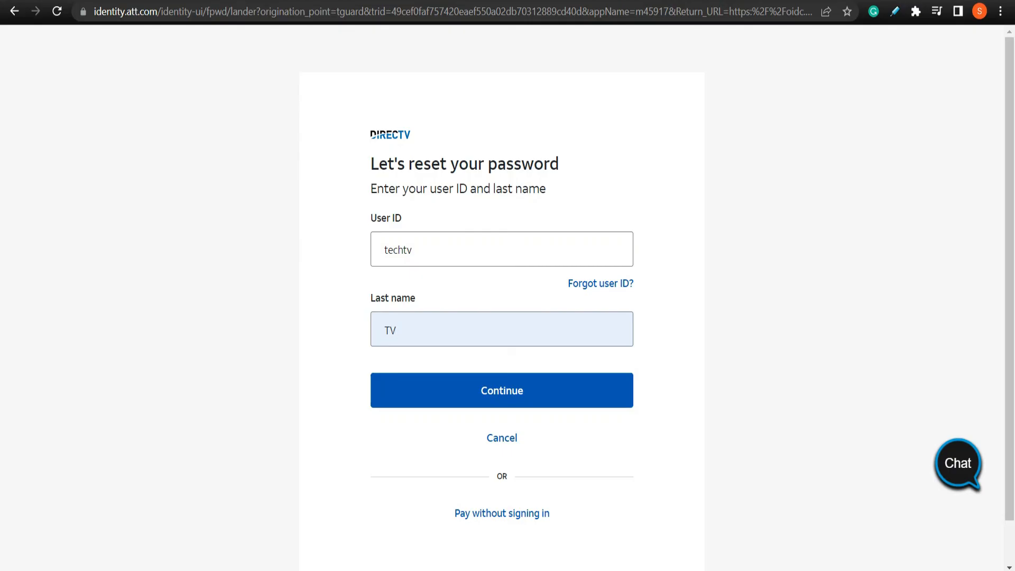
left_click(501, 329)
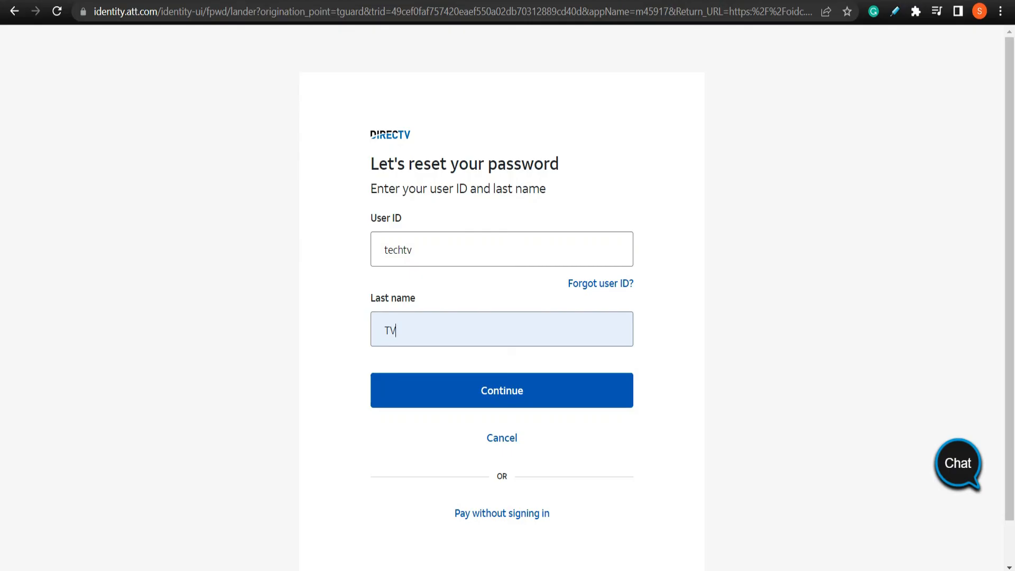